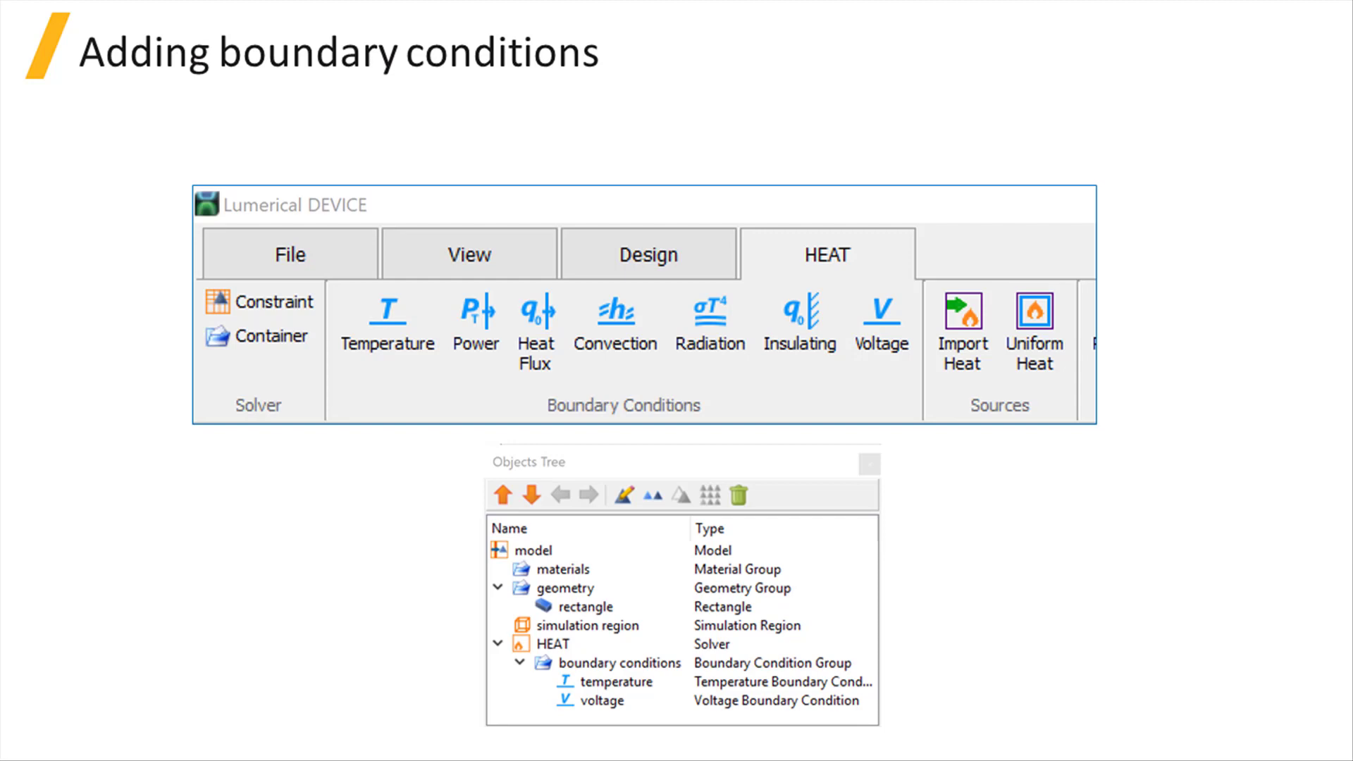
# Highlight the temperature and voltage boundary condition text on the 'Adding boundary conditions' slide
pyautogui.moveTo(333, 289); pyautogui.dragTo(898, 418)
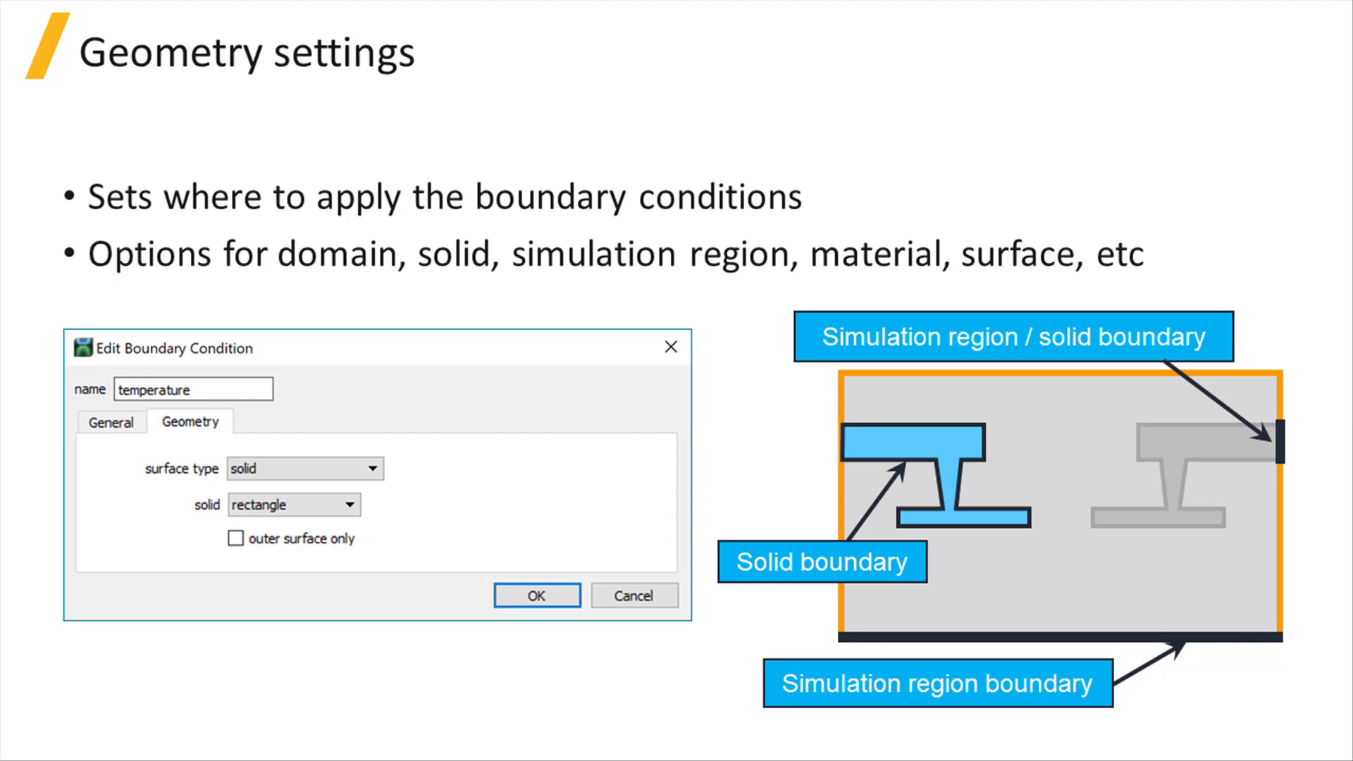
pyautogui.press('Right')
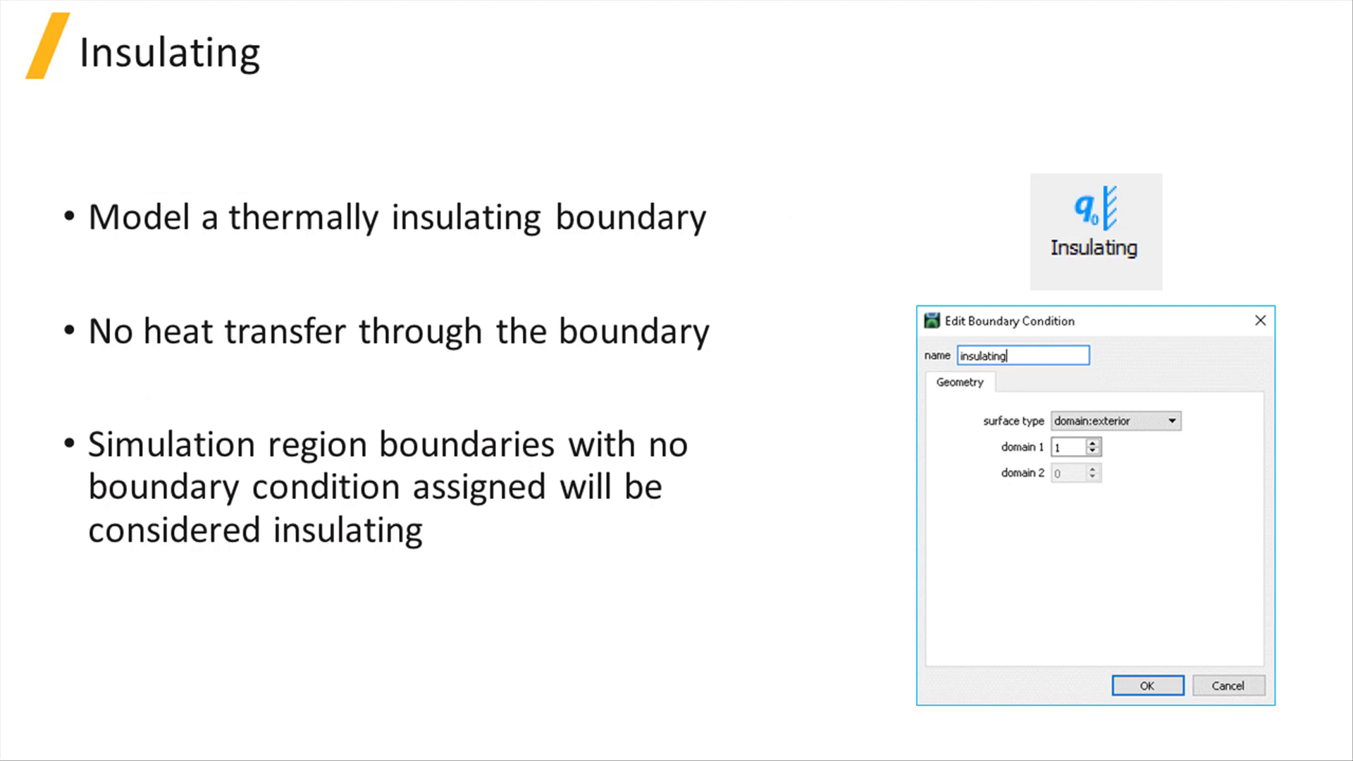
# Draw a red outline around the bullet stating unassigned simulation-region boundaries are treated as insulating
pyautogui.moveTo(65, 436); pyautogui.dragTo(733, 560)
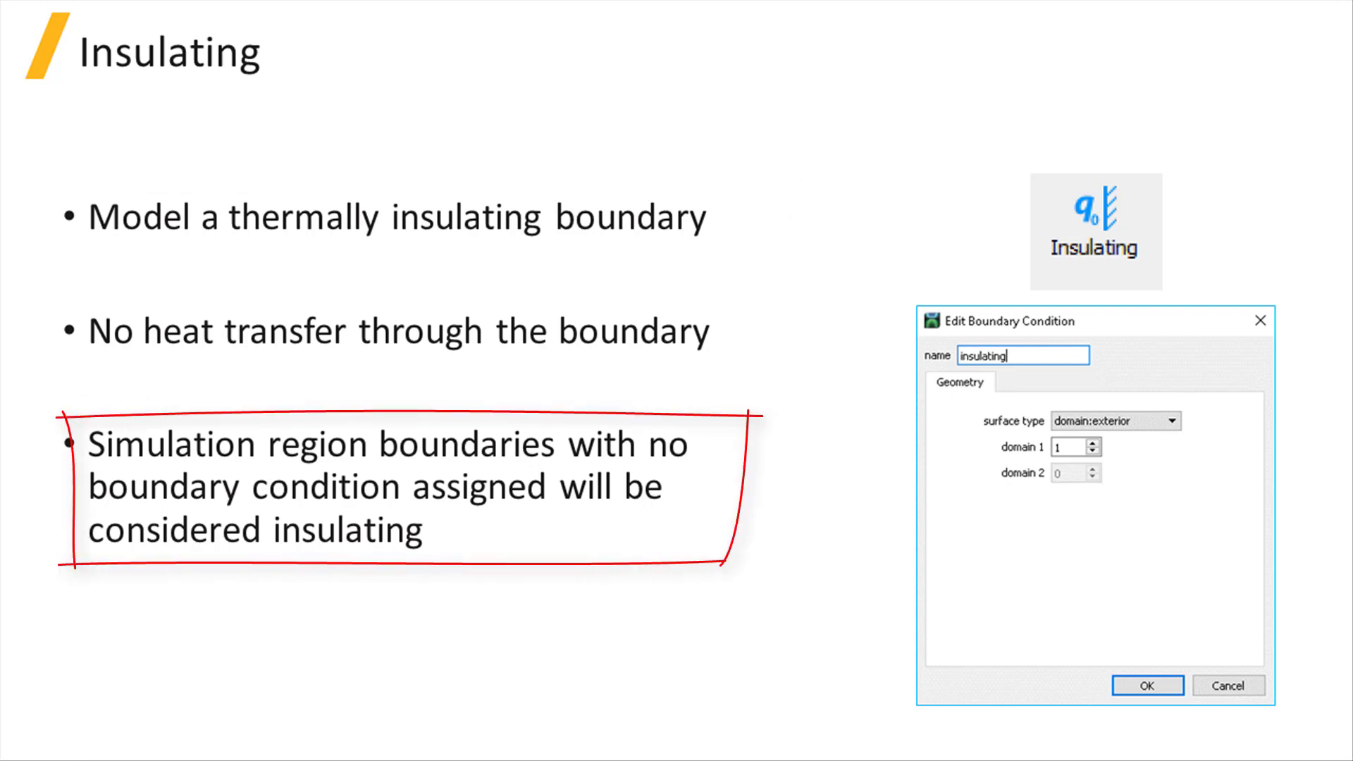